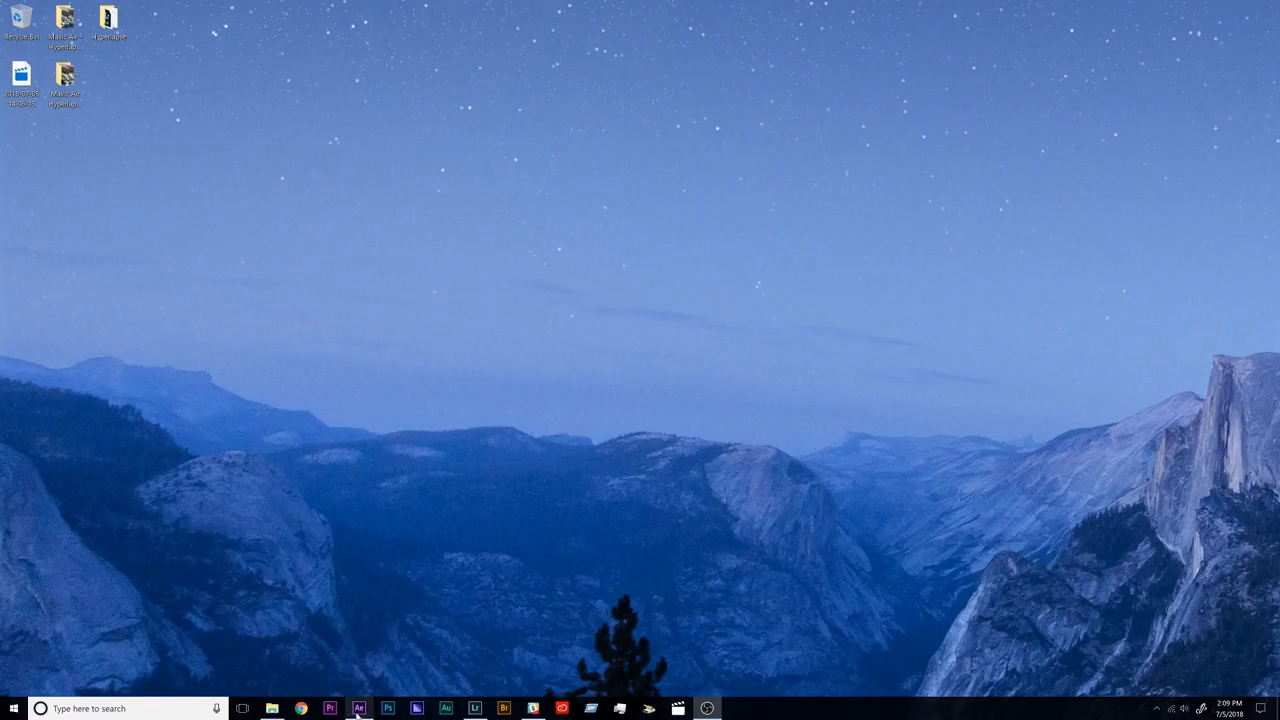
Start an Import File dialog in After Effects and navigate back to the Desktop folder of hyperlapse sequences.
click(360, 708)
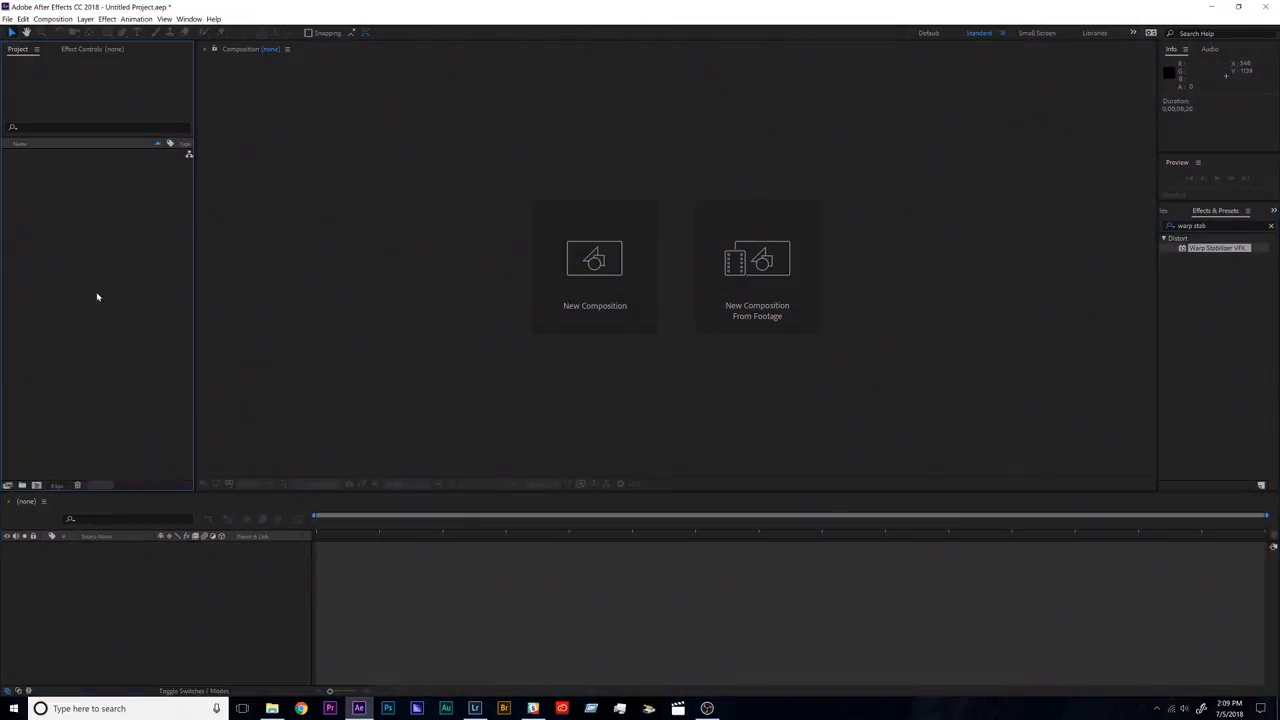
mouse_move(60, 206)
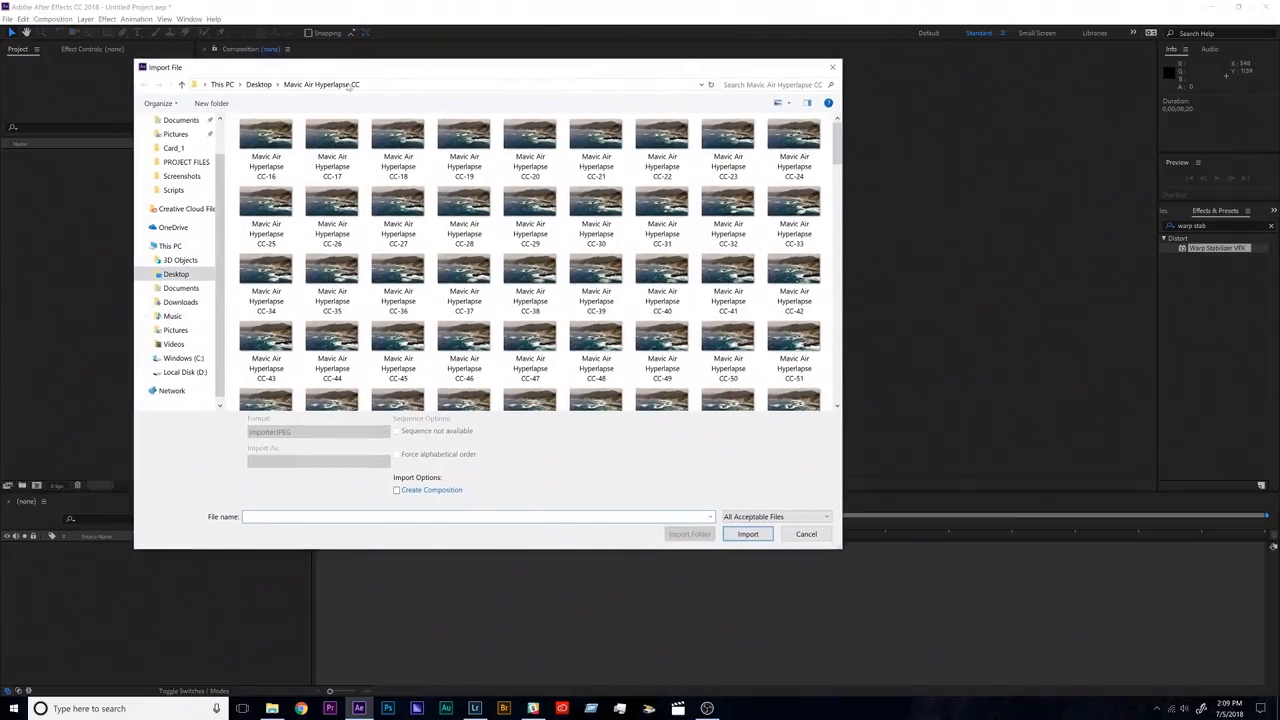
click(260, 84)
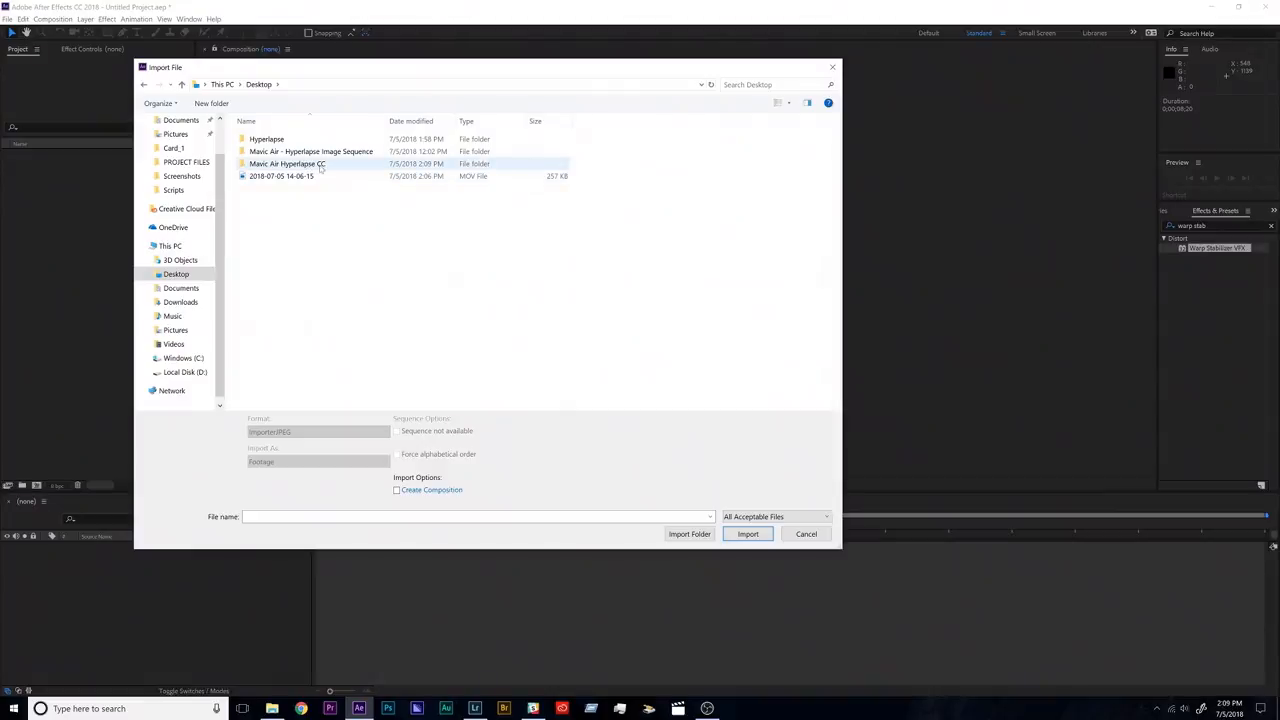